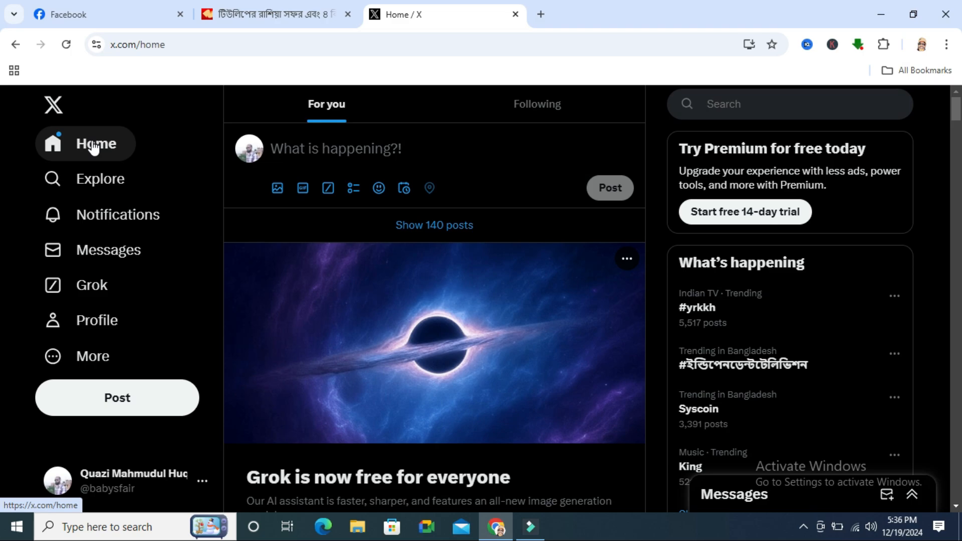
mouse_move(165, 148)
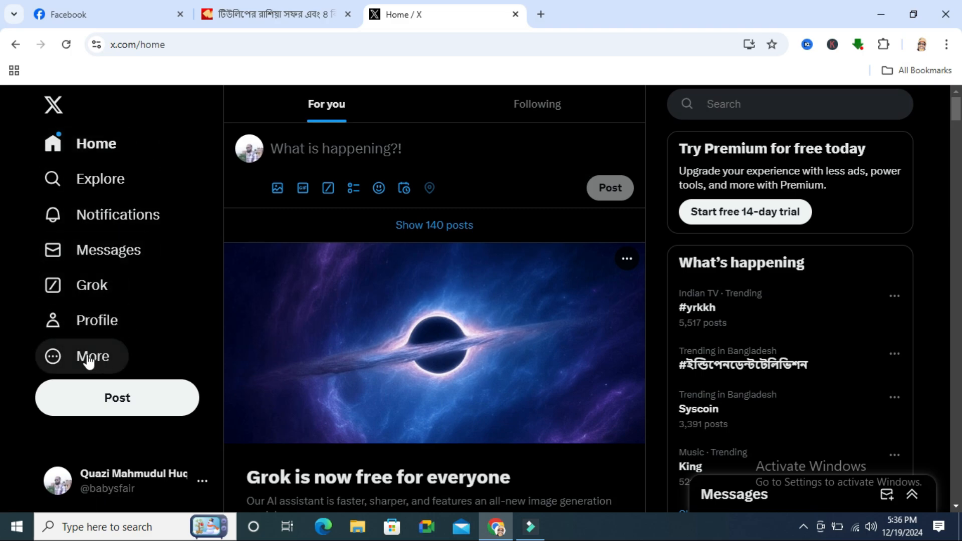
Reach the Accessibility, display and languages settings via More and Settings and privacy.
click(87, 356)
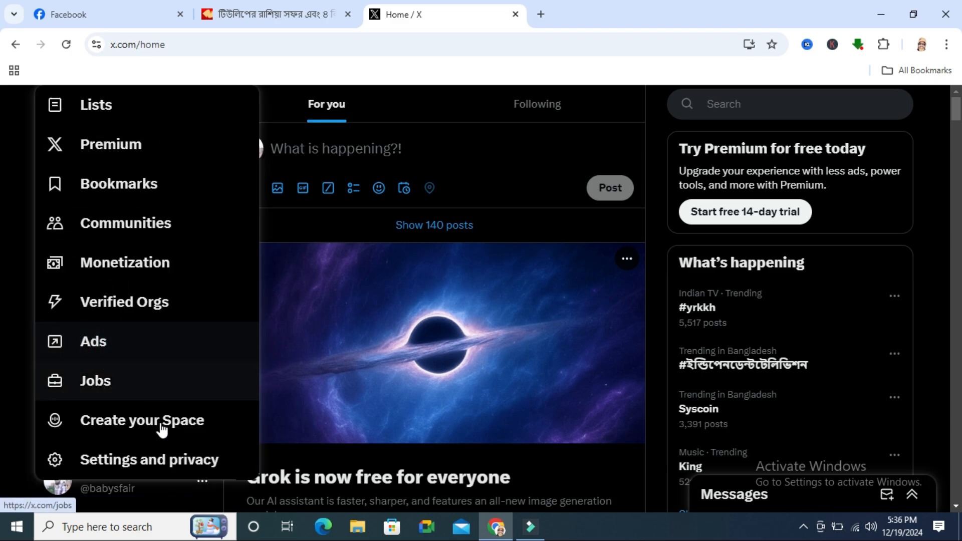
mouse_move(178, 459)
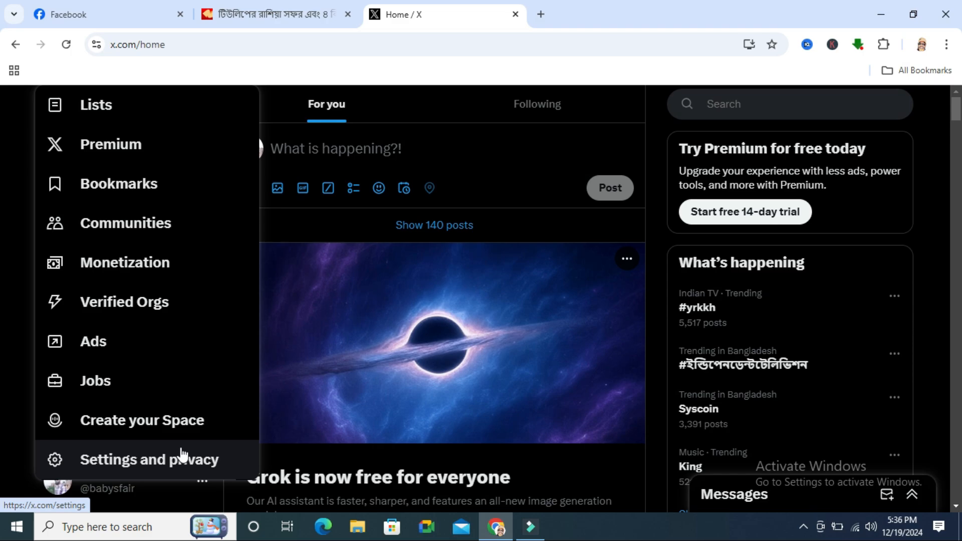
click(148, 459)
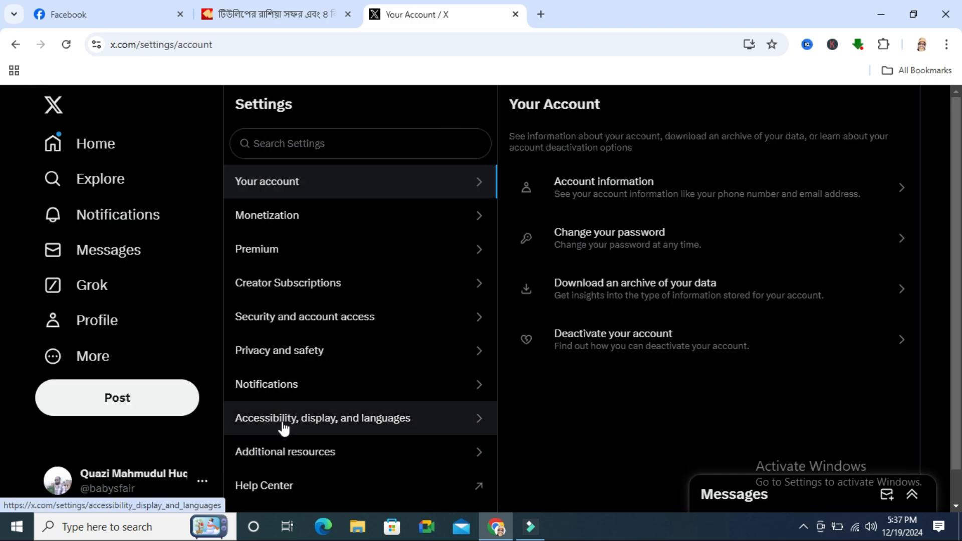
mouse_move(358, 424)
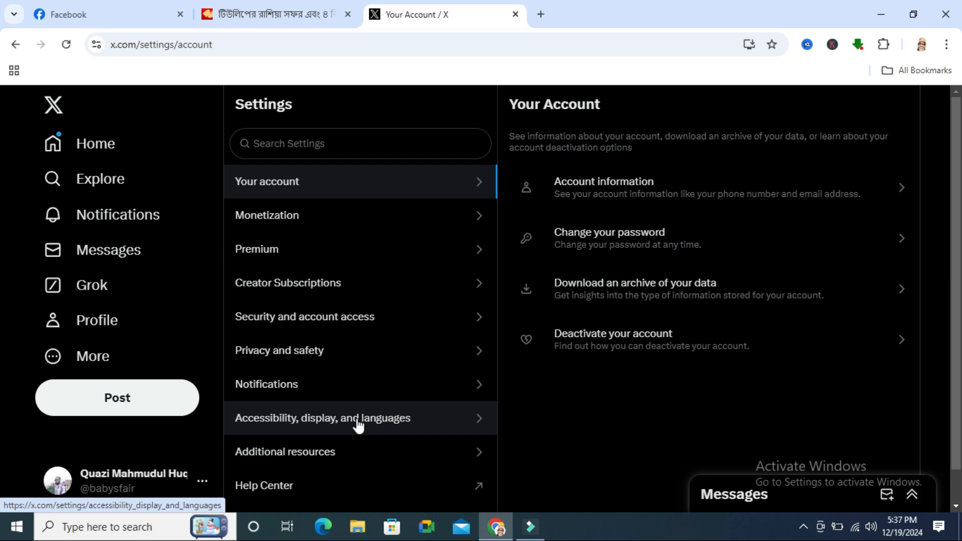
click(323, 418)
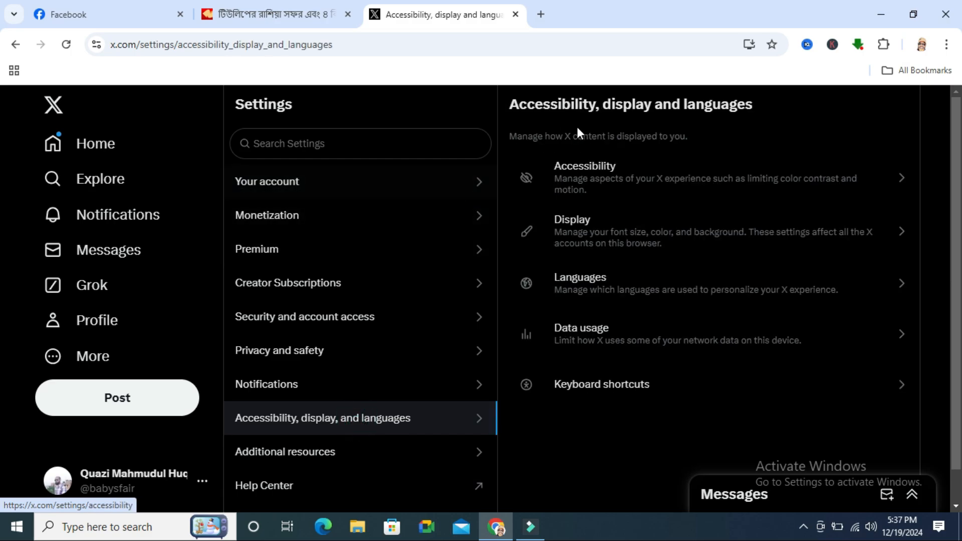
mouse_move(610, 336)
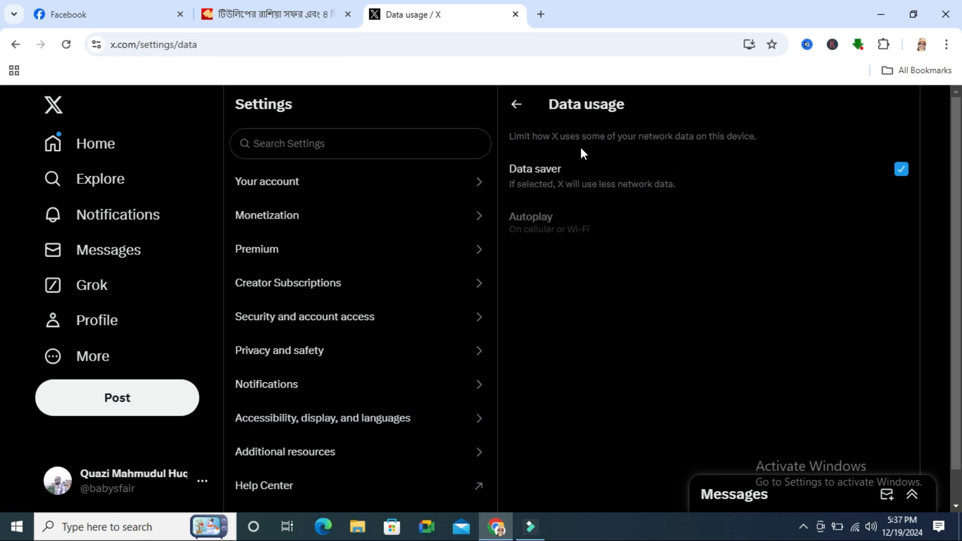
mouse_move(535, 181)
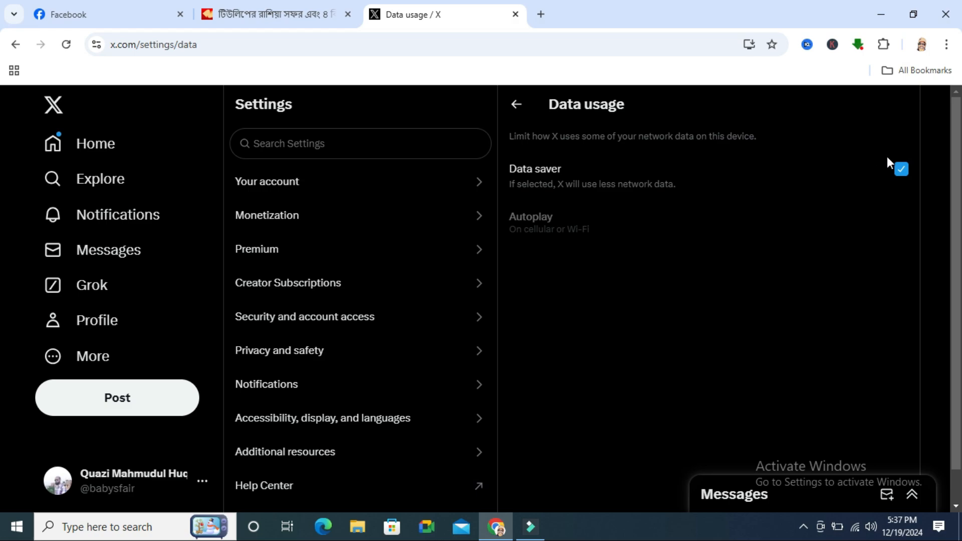
Turn off Data saver in the Data usage settings.
click(900, 169)
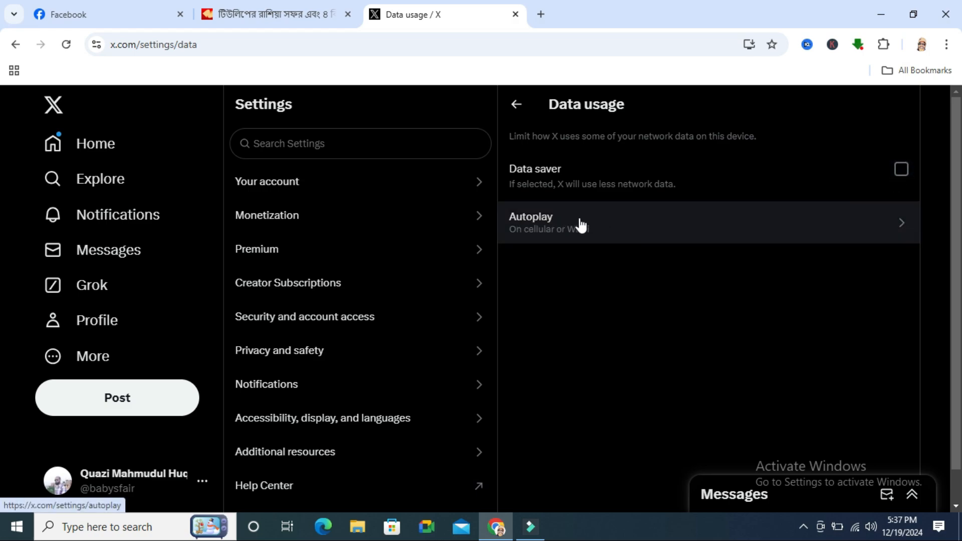
Set video and GIF autoplay to Never in the Autoplay settings.
click(577, 222)
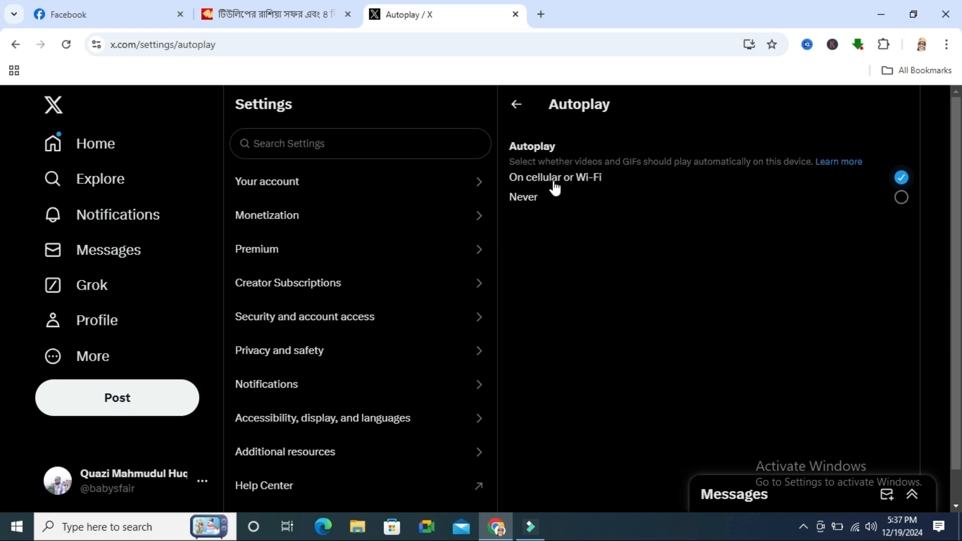
mouse_move(601, 187)
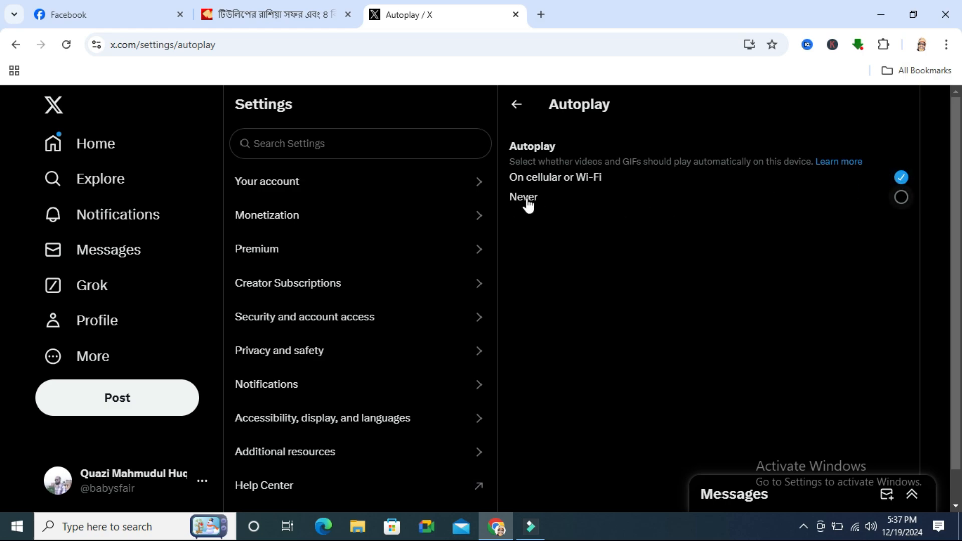
mouse_move(901, 203)
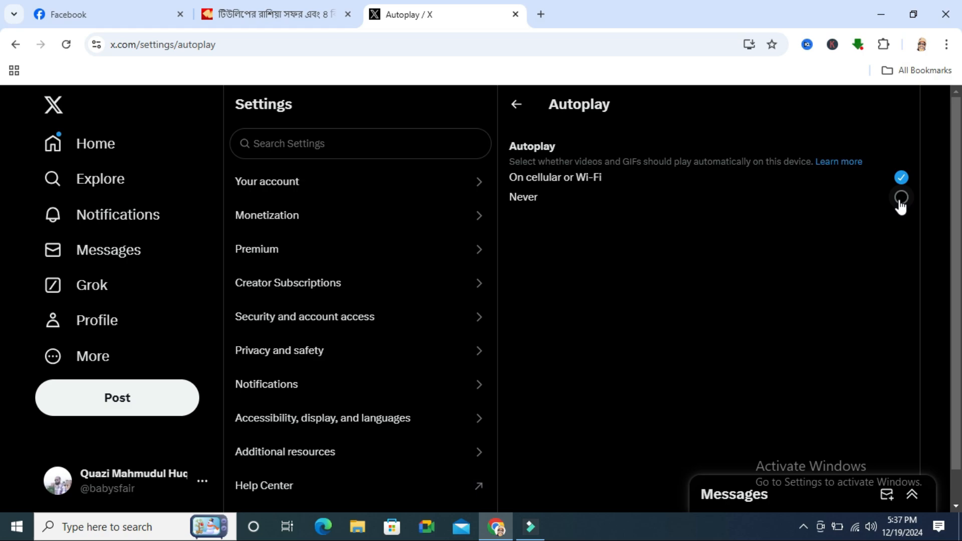
click(902, 197)
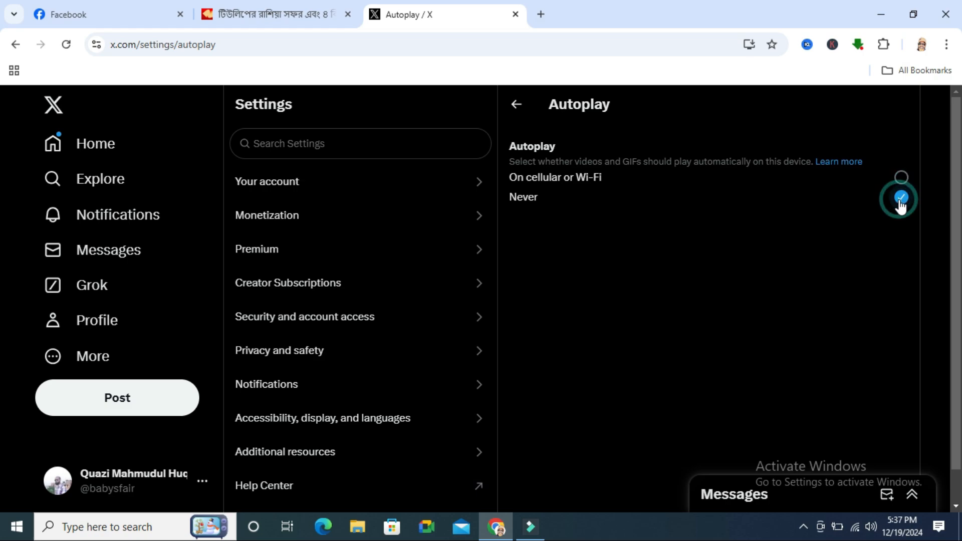
click(902, 197)
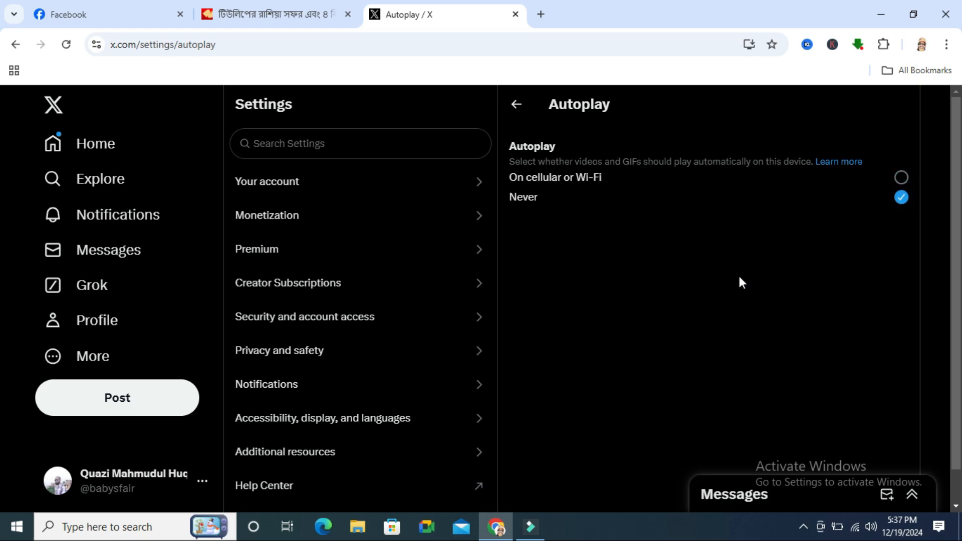